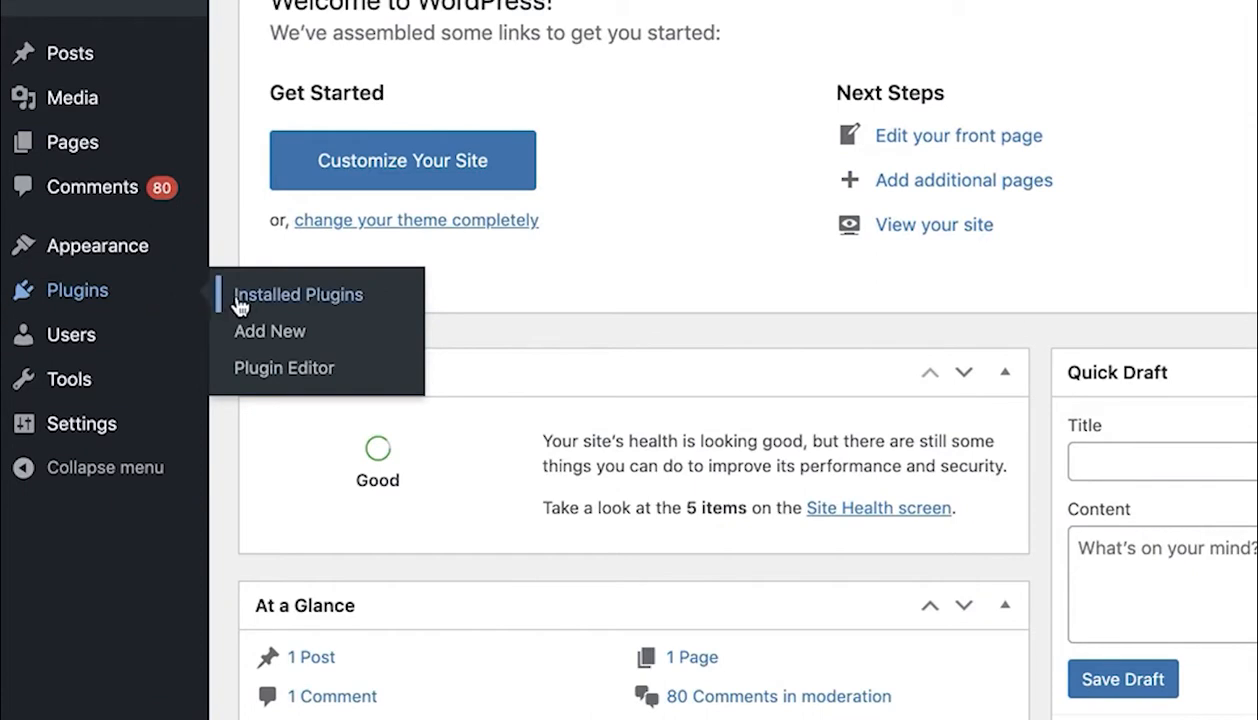
Search the plugin directory for 'Ultimate Blocks' from Plugins > Add New
{"action": "left_click", "coordinate": [269, 331]}
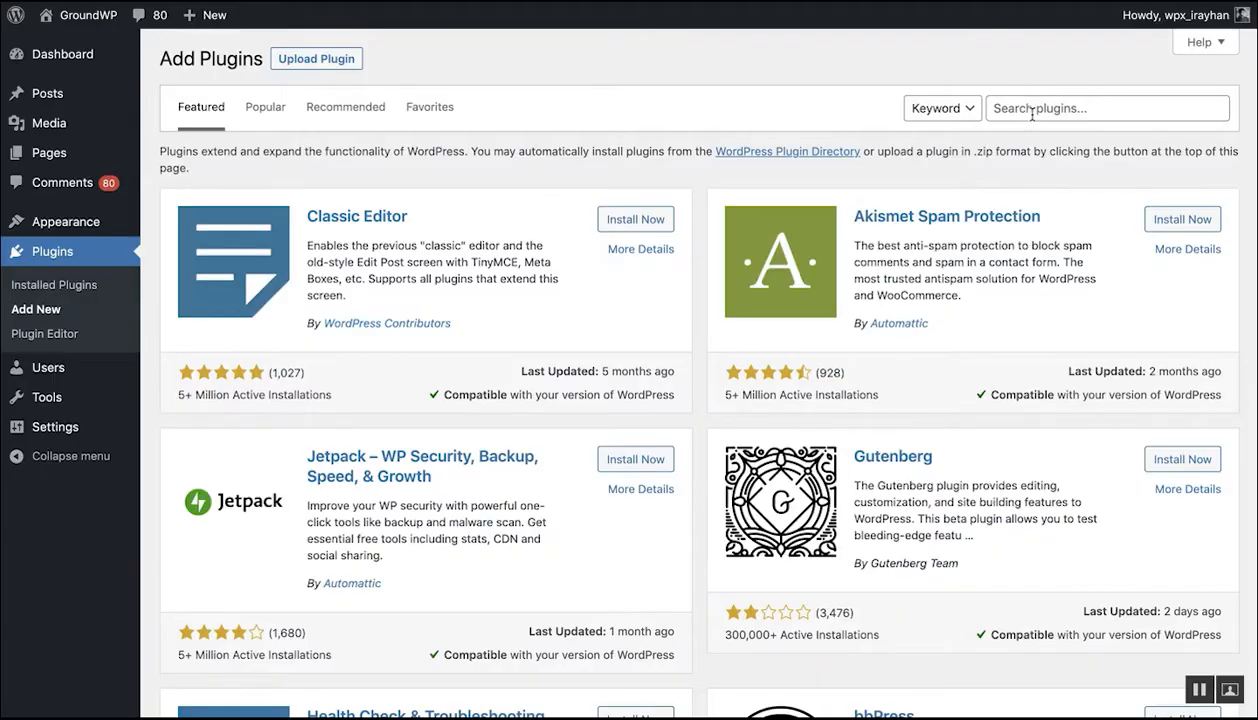
{"action": "type", "text": "Ultimate Blocks"}
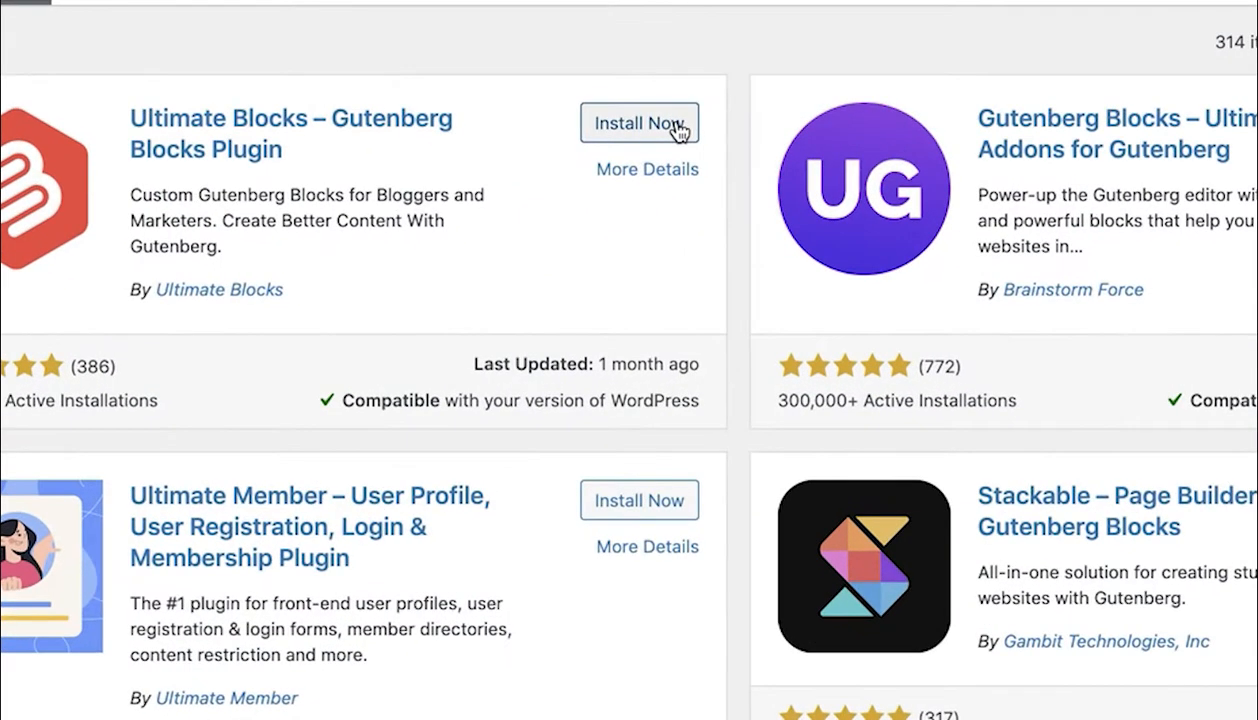
{"action": "left_click", "coordinate": [639, 123]}
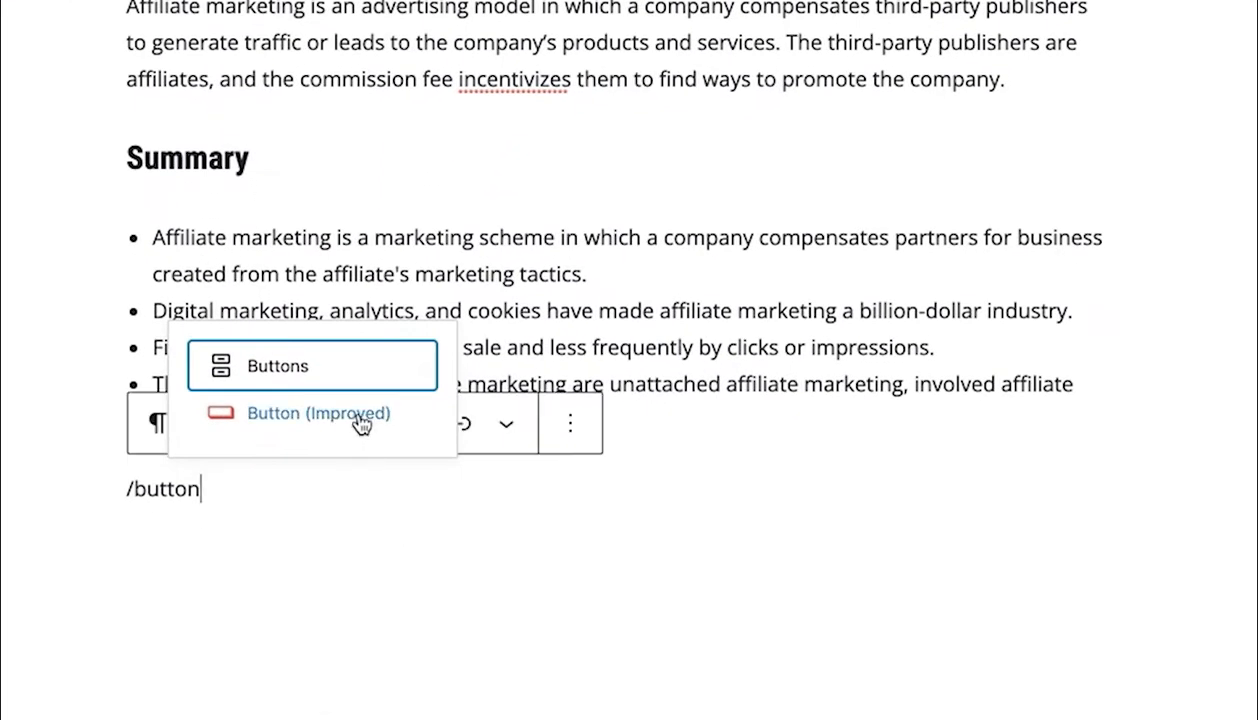
Insert a Button (Improved) block below the Summary list for the Download Now button
{"action": "left_click", "coordinate": [318, 413]}
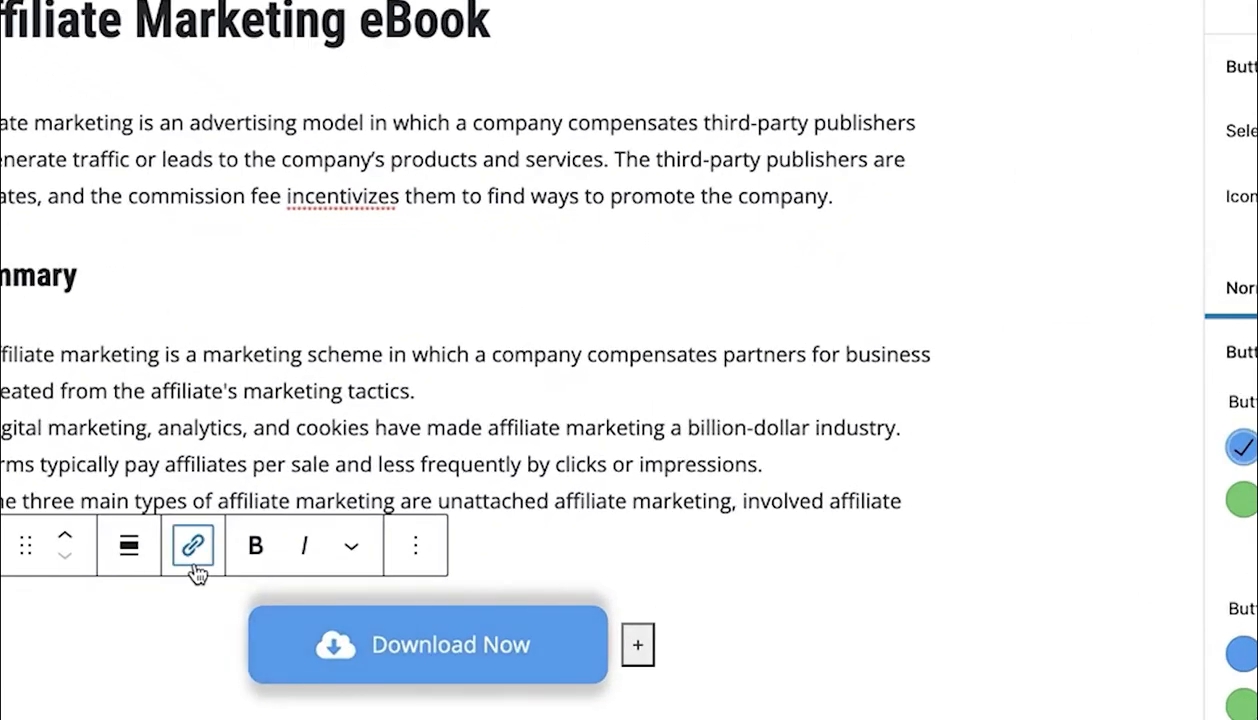
{"action": "left_click", "coordinate": [192, 545]}
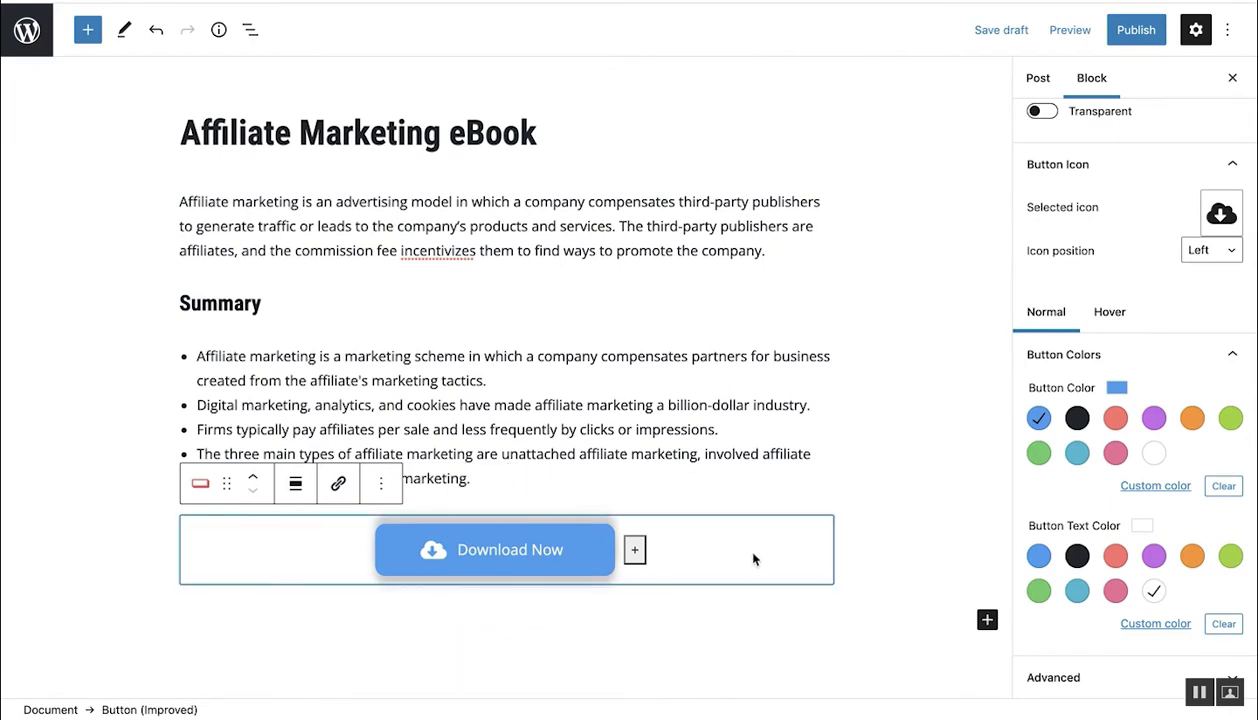
{"action": "mouse_move", "coordinate": [881, 472]}
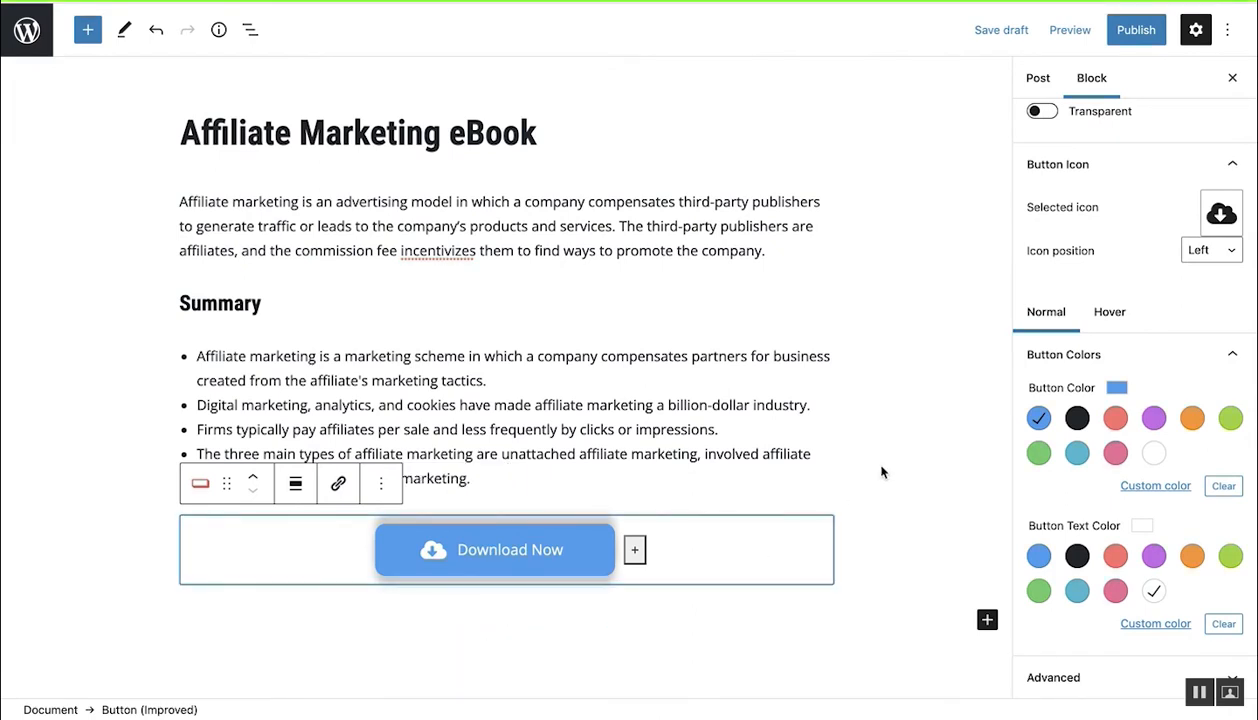